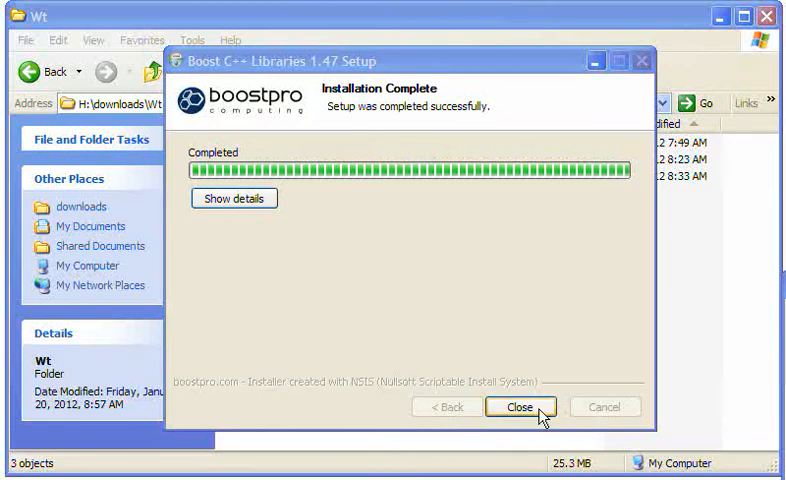
# Step: Close the finished Boost 1.47 installer from its Installation Complete page
pyautogui.click(520, 406)
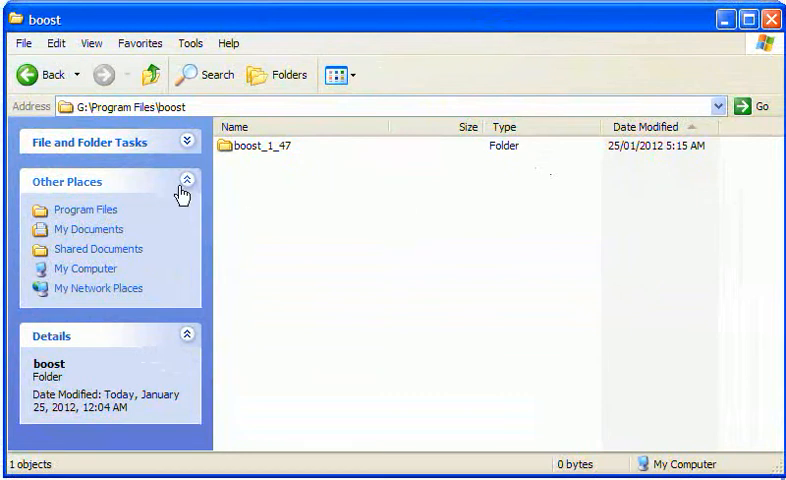
pyautogui.moveTo(284, 158)
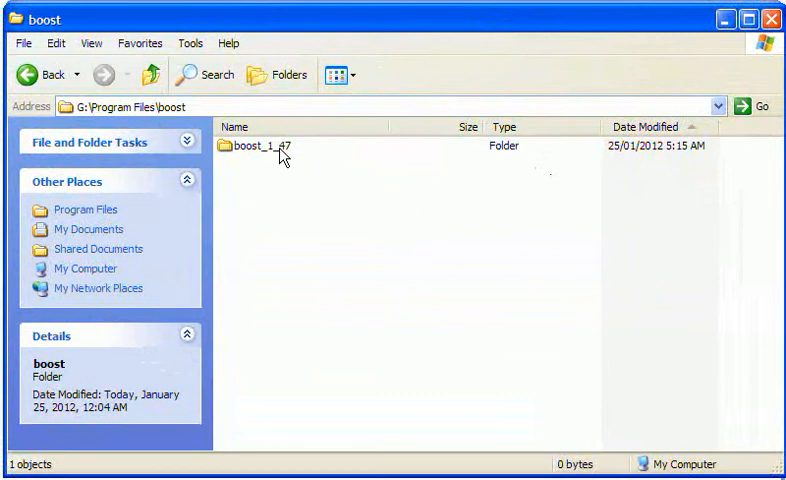
pyautogui.moveTo(280, 144)
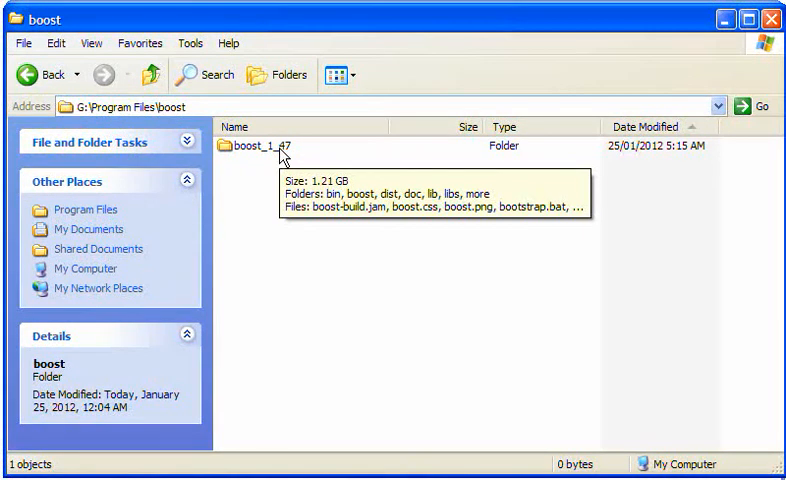
# Step: Show the boost_1_47 folder's lib, bin, dist, doc and Boost files in Explorer
pyautogui.doubleClick(280, 144)
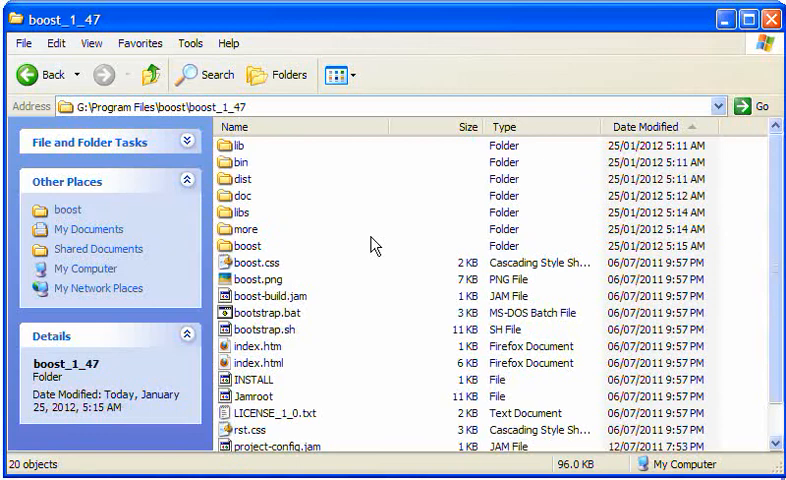
pyautogui.moveTo(400, 388)
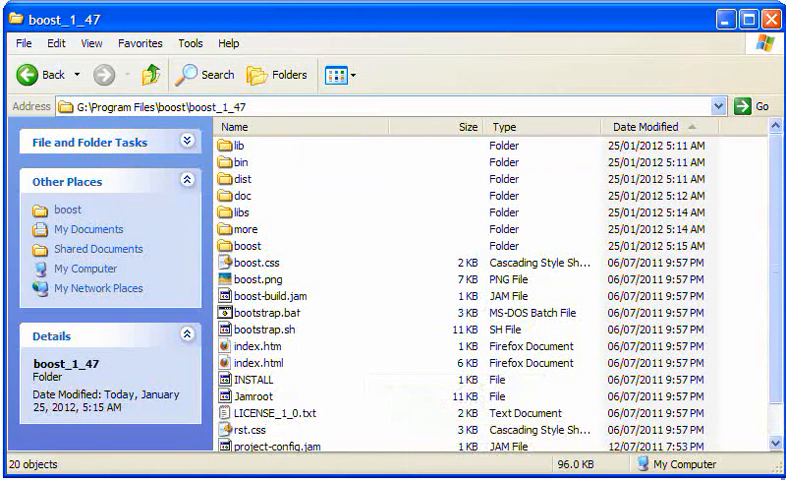
pyautogui.moveTo(548, 20)
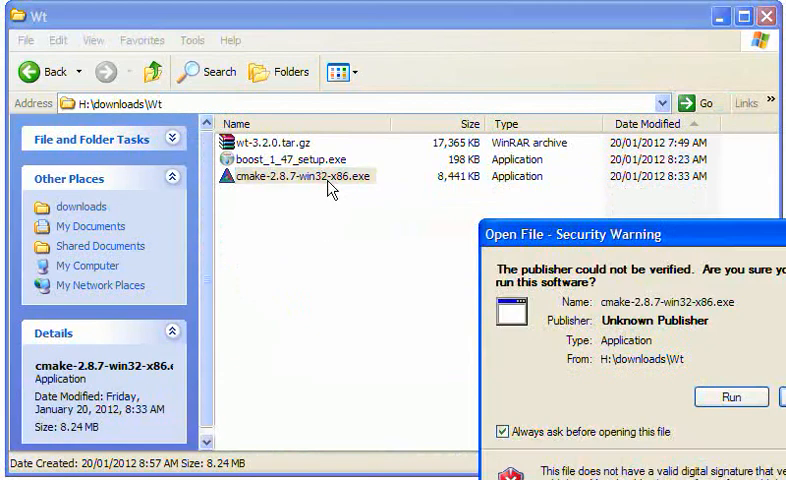
# Step: Allow cmake-2.8.7-win32-x86.exe to run past the security warning
pyautogui.click(732, 396)
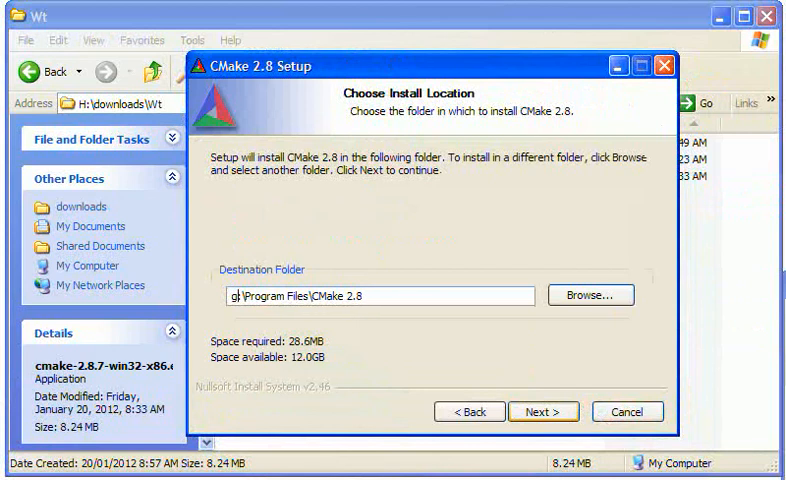
pyautogui.moveTo(552, 412)
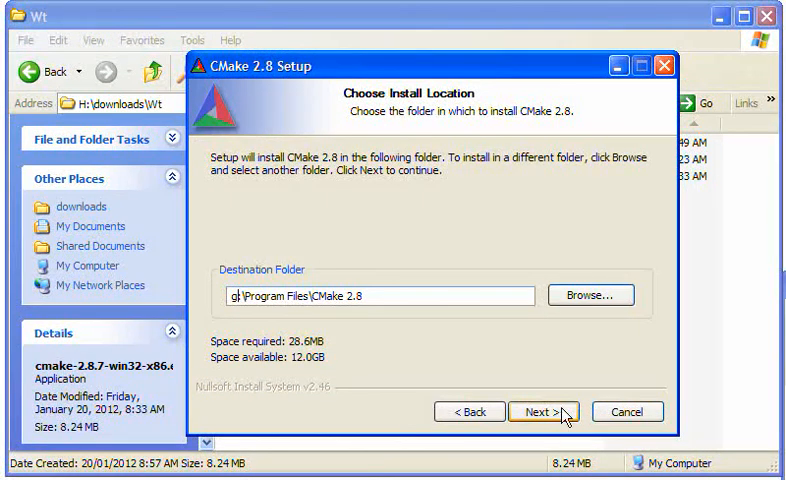
# Step: Install CMake 2.8 to the default Program Files\CMake 2.8 folder and finish the wizard
pyautogui.click(538, 412)
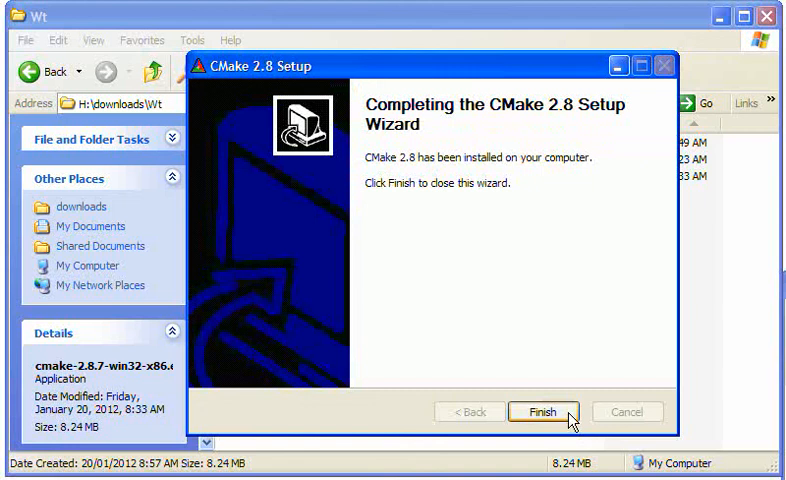
pyautogui.click(544, 412)
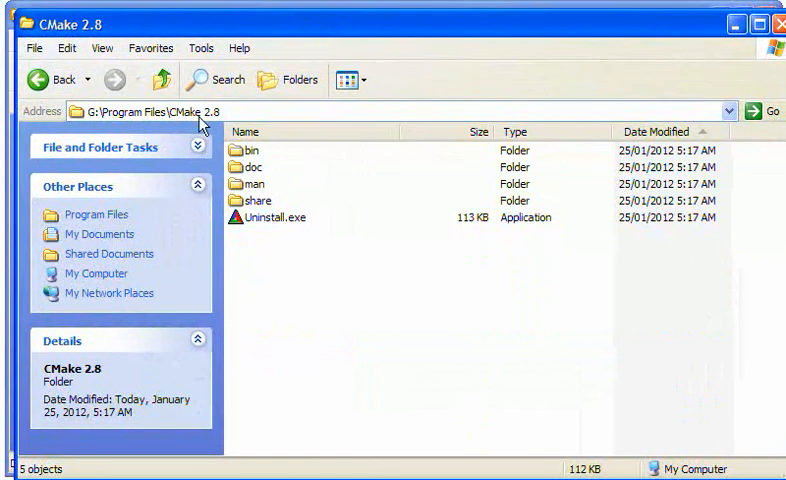
pyautogui.moveTo(630, 62)
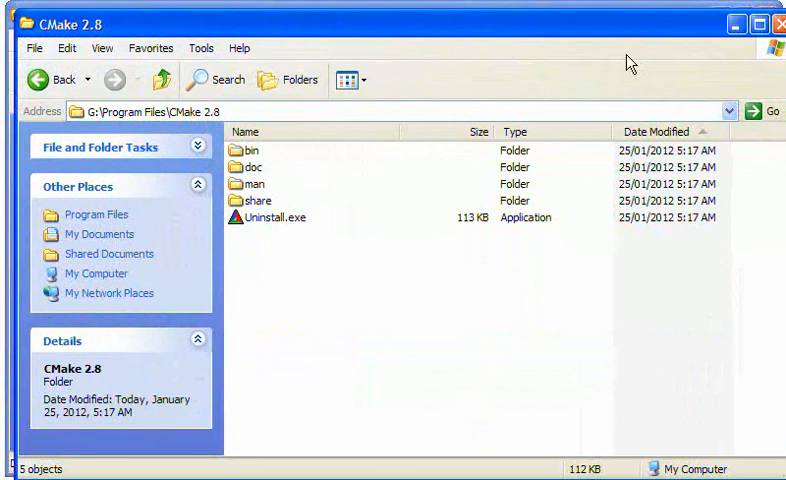